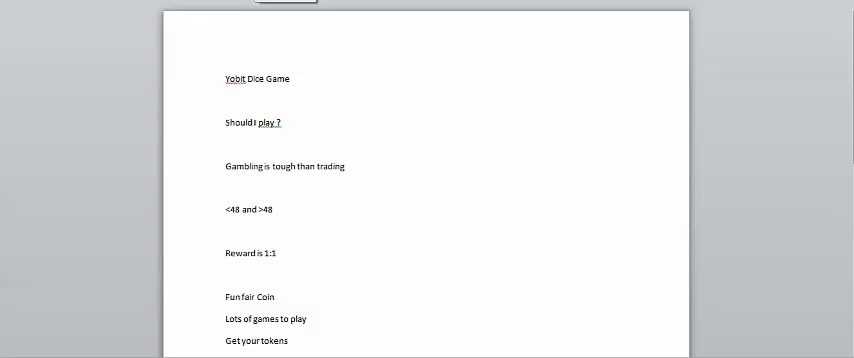
pyautogui.scroll(-3)
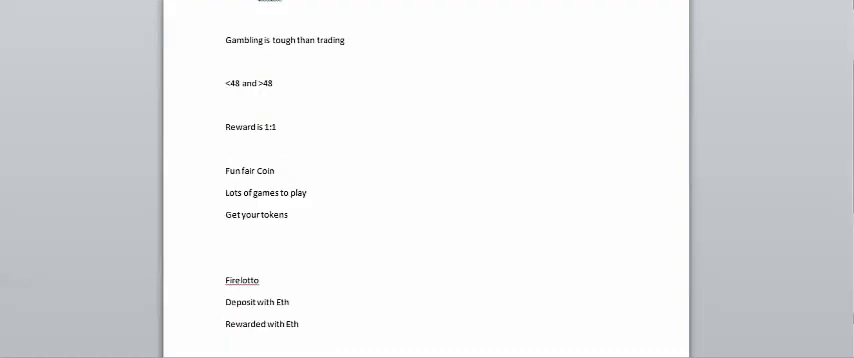